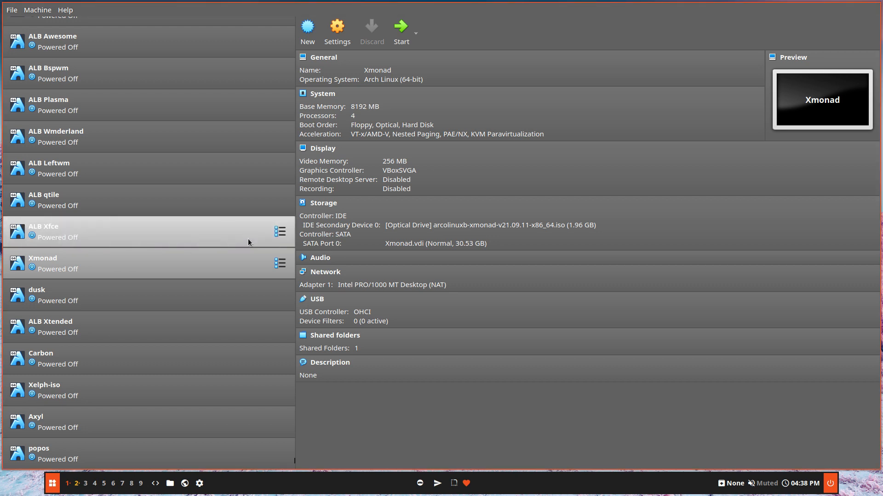
{"action": "mouse_move", "coordinate": [212, 259]}
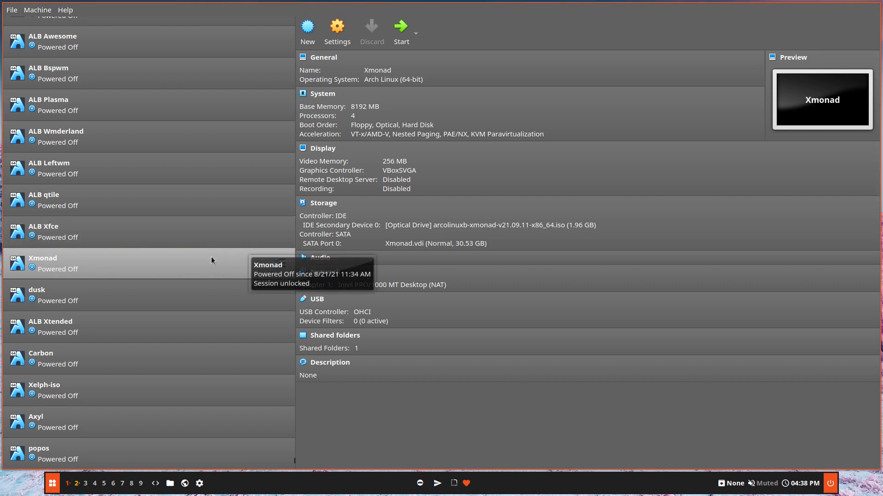
{"action": "mouse_move", "coordinate": [207, 265]}
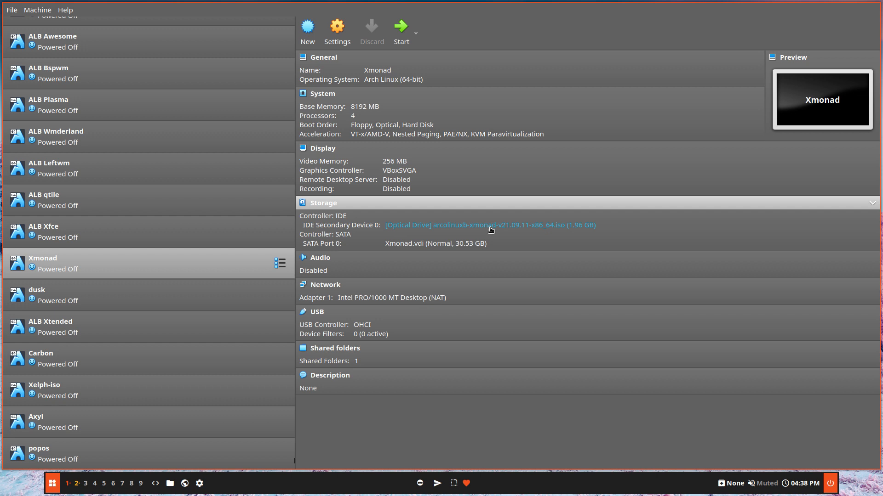
{"action": "mouse_move", "coordinate": [501, 228]}
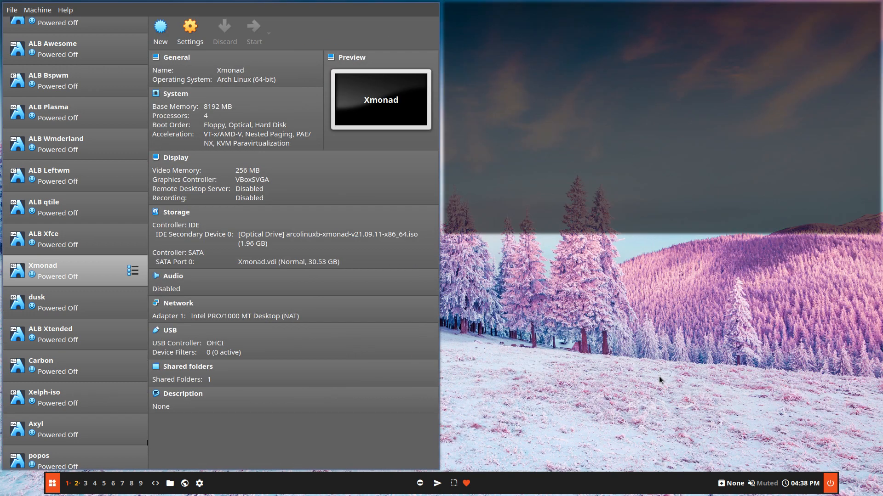
Start the Beginner Installation from ArcoLinux Welcome so Calamares opens
{"action": "left_click", "coordinate": [254, 29]}
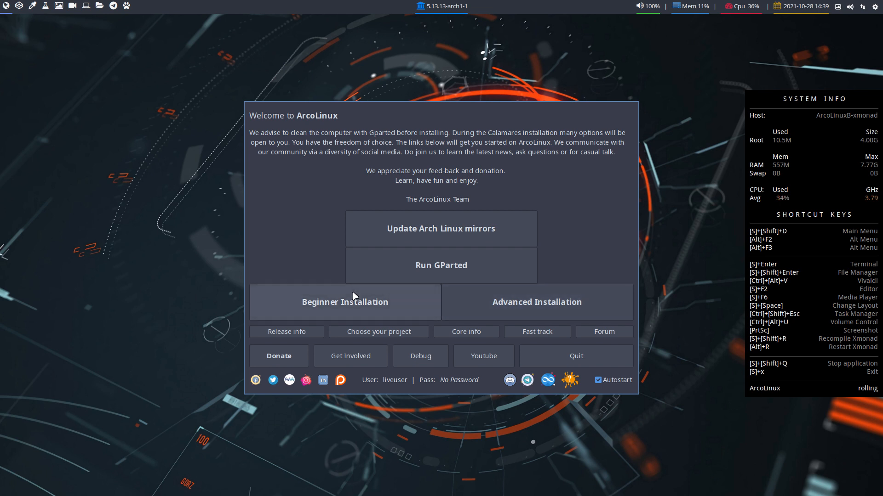
{"action": "mouse_move", "coordinate": [395, 292]}
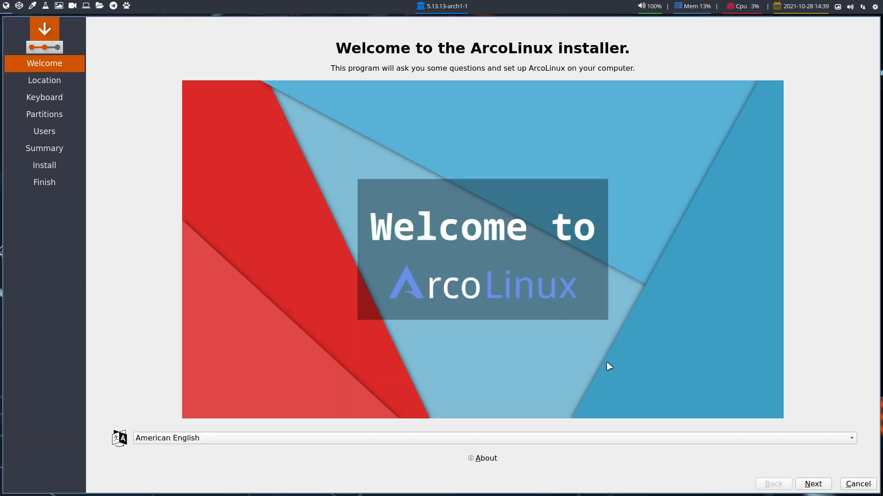
Accept Brussels timezone and Belgian keyboard, choose Erase disk, fill the user account and reach Summary
{"action": "left_click", "coordinate": [812, 484]}
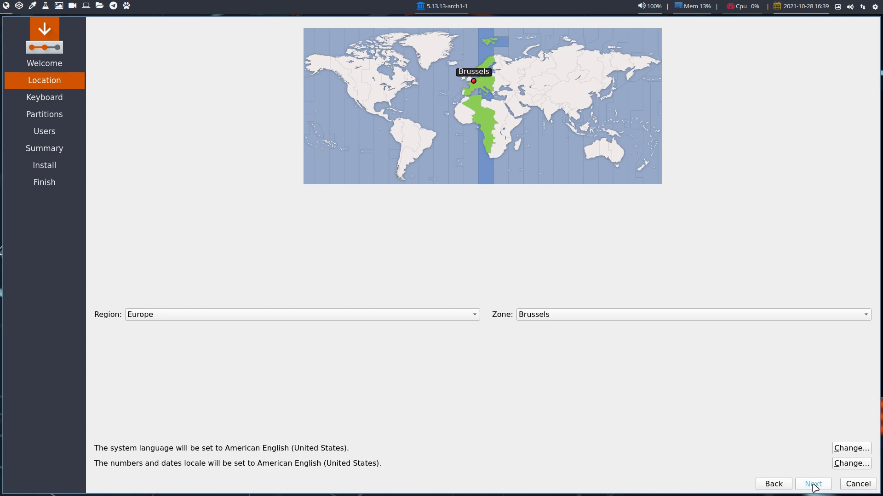
{"action": "left_click", "coordinate": [812, 484]}
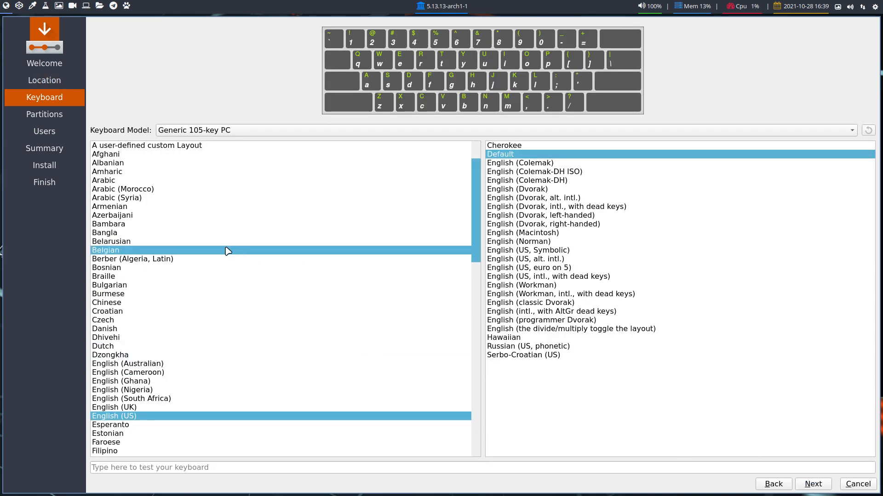
{"action": "mouse_move", "coordinate": [199, 249]}
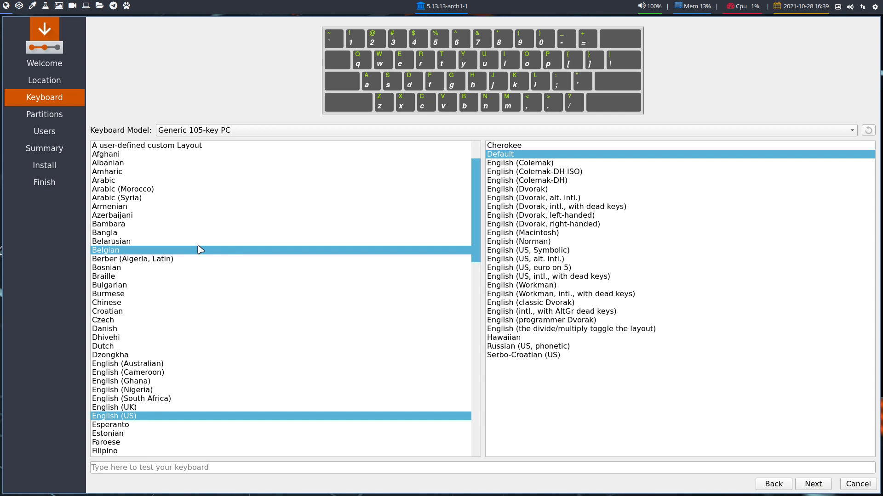
{"action": "left_click", "coordinate": [105, 251]}
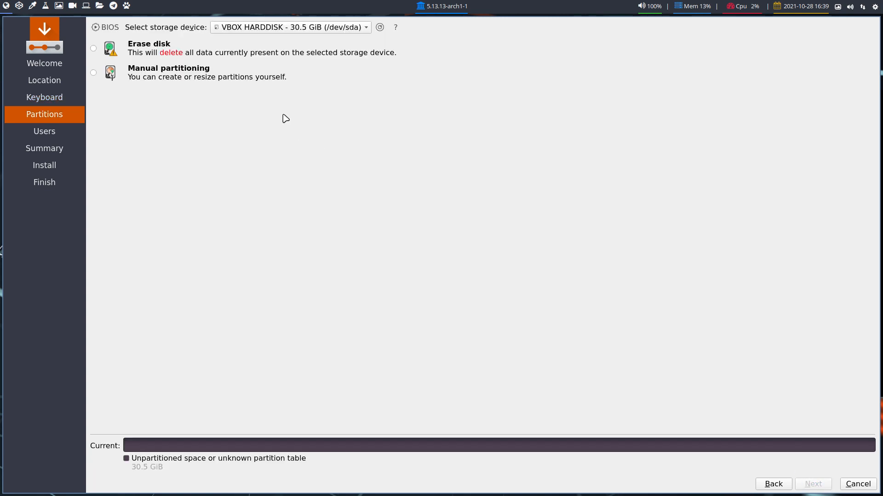
{"action": "left_click", "coordinate": [94, 48]}
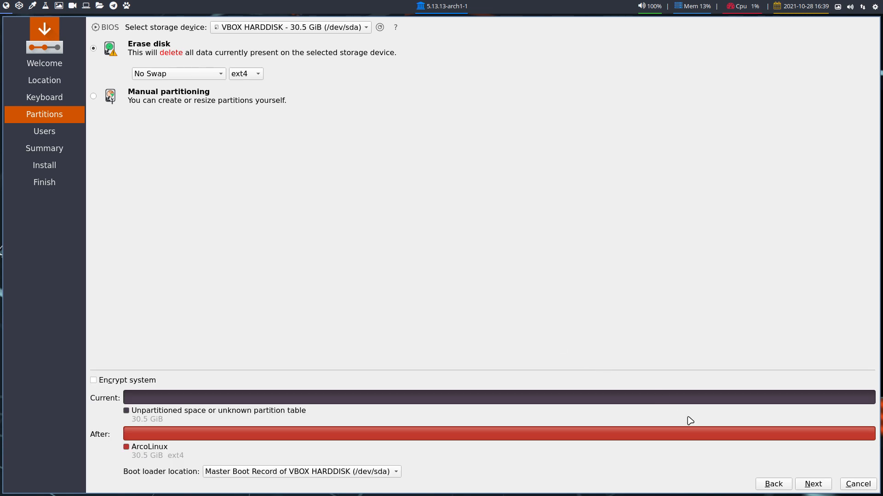
{"action": "left_click", "coordinate": [812, 484]}
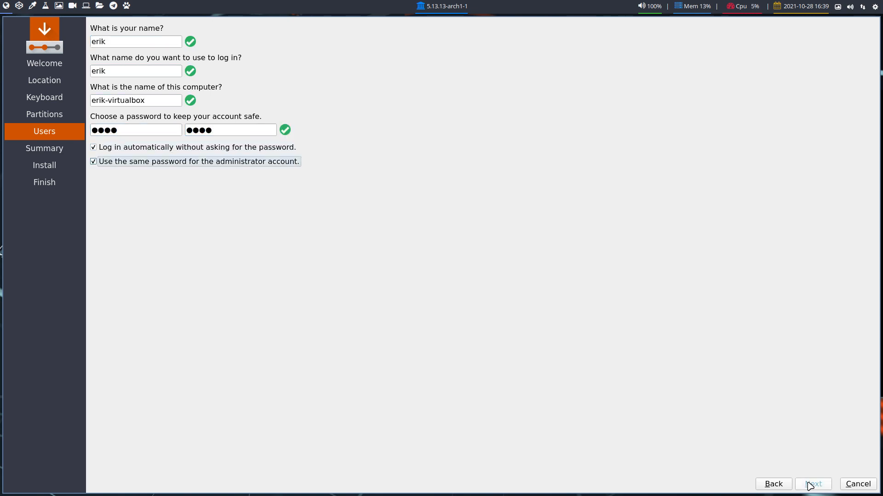
{"action": "left_click", "coordinate": [812, 484]}
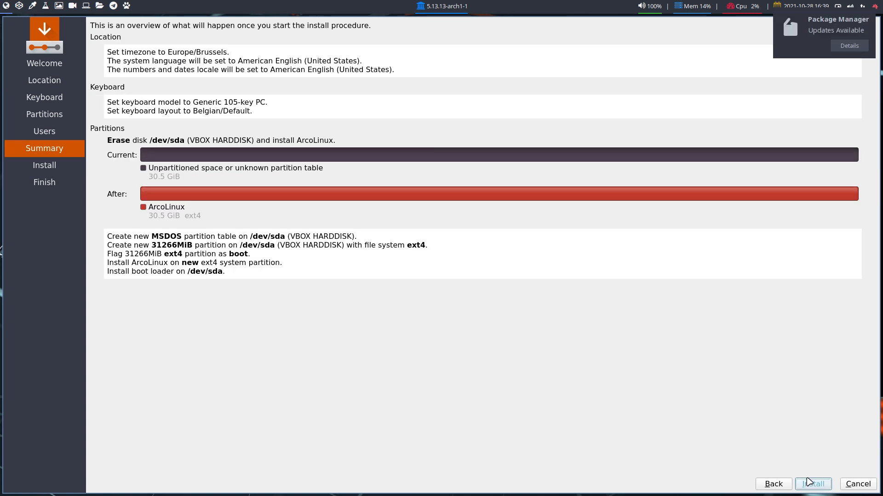
Start the installation onto the erased 30.5 GiB disk from the Summary page
{"action": "left_click", "coordinate": [812, 484]}
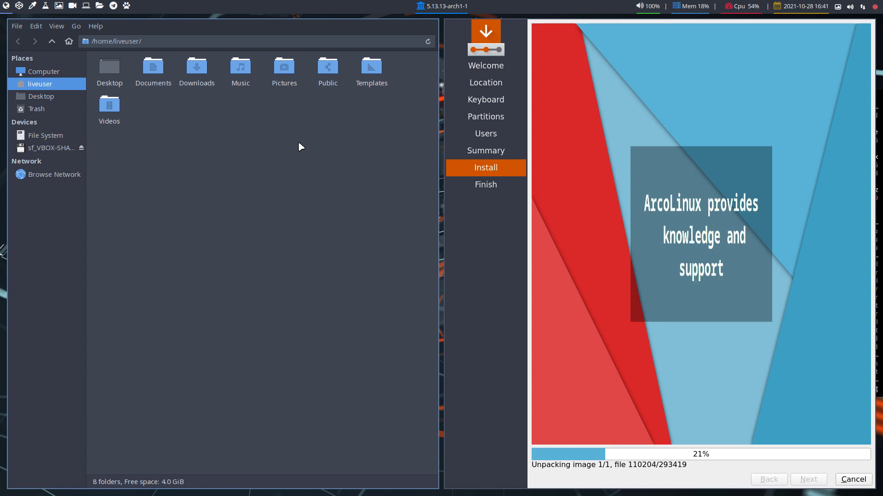
Browse Thunar to /etc/pacman.d/hooks and inspect recompile-xmonad.hook and recompile-xmonadh.hook
{"action": "left_click", "coordinate": [46, 135]}
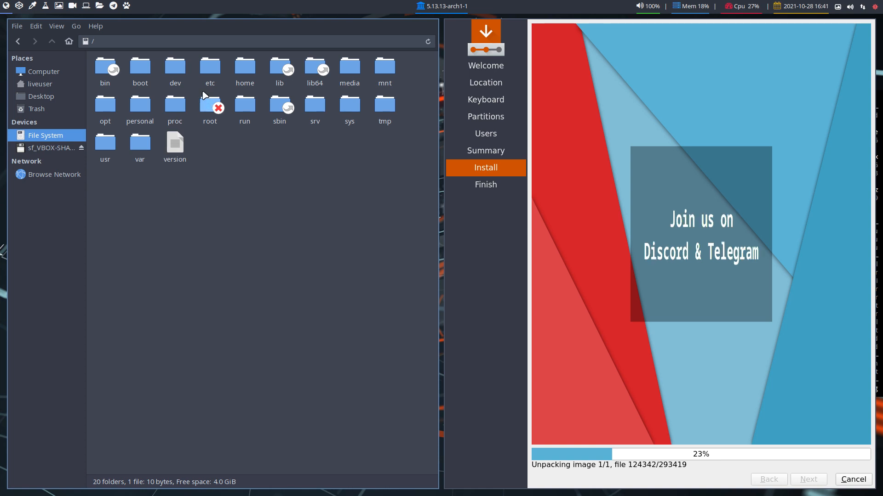
{"action": "double_click", "coordinate": [210, 67]}
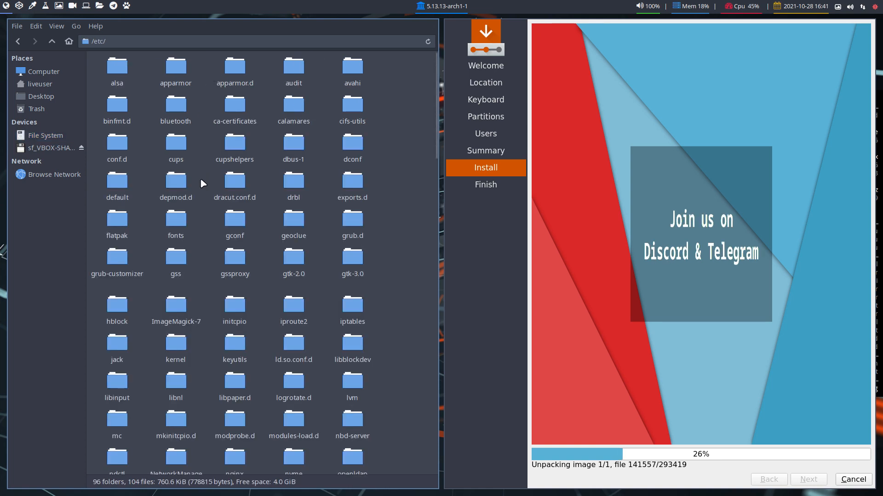
{"action": "type", "text": "pacman.d/hooks/"}
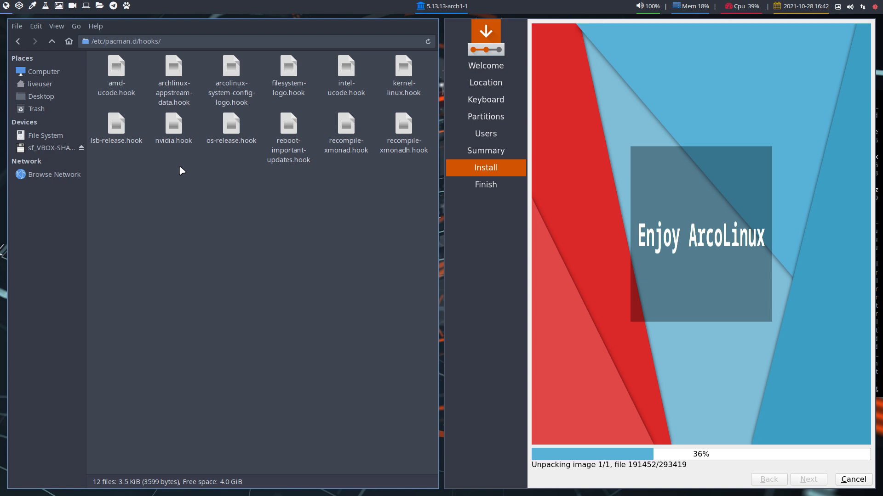
{"action": "left_click", "coordinate": [344, 124]}
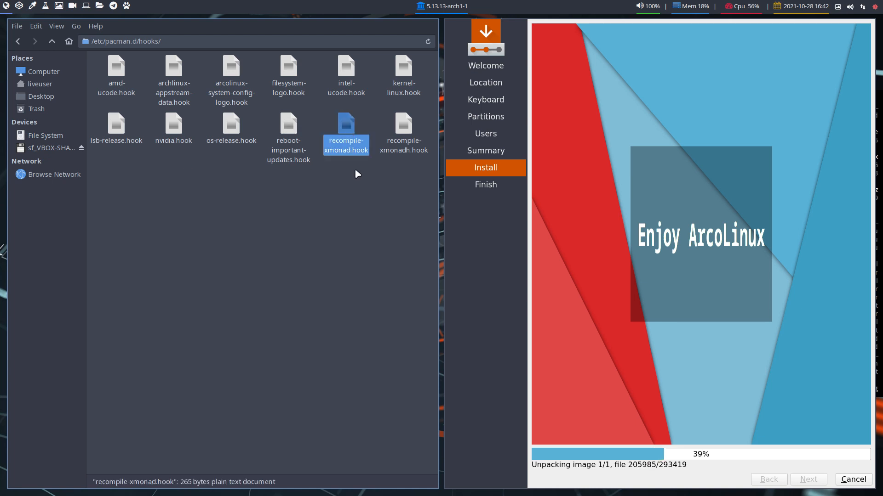
{"action": "left_click", "coordinate": [403, 122]}
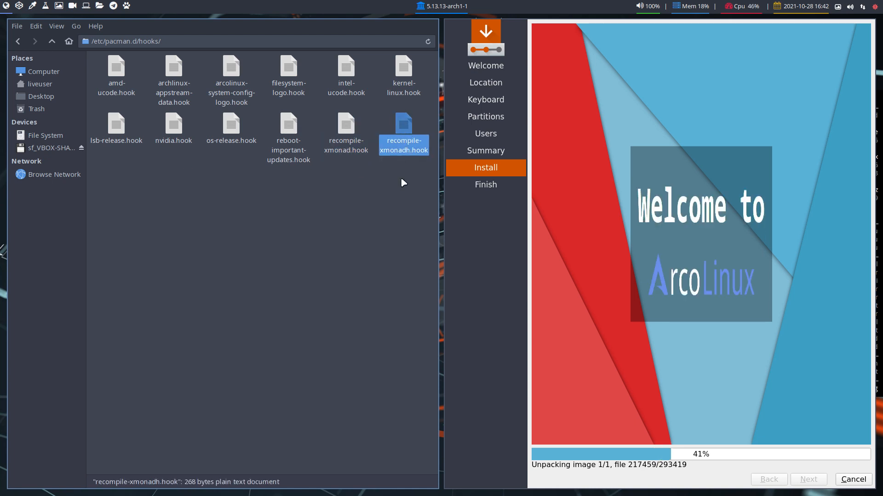
{"action": "mouse_move", "coordinate": [395, 189]}
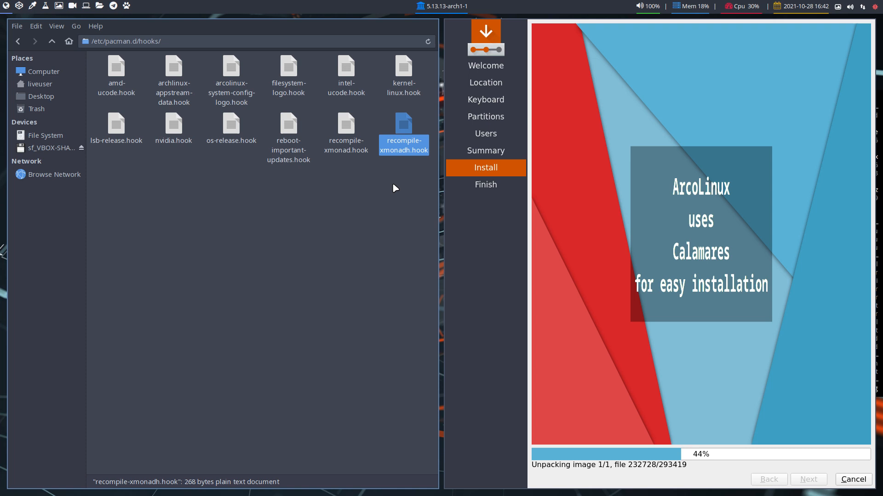
{"action": "mouse_move", "coordinate": [348, 187]}
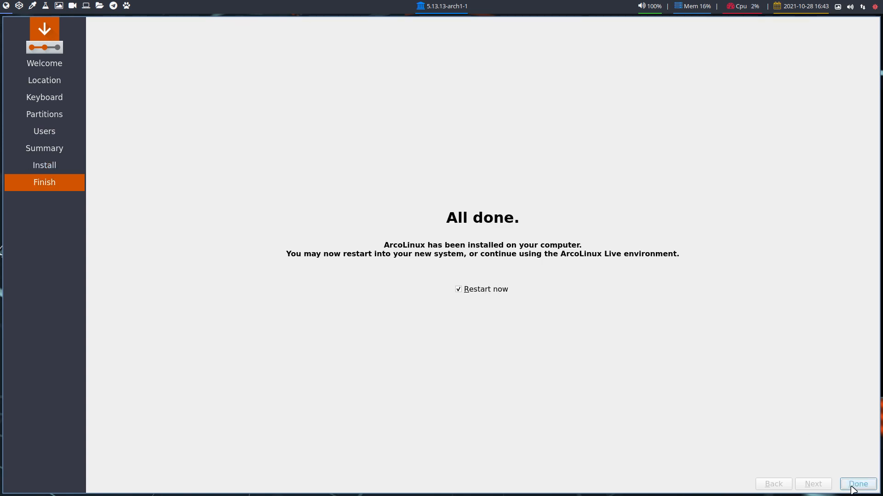
Finish with Restart now checked, then quit the ArcoLinux Welcome window after reboot
{"action": "left_click", "coordinate": [856, 485]}
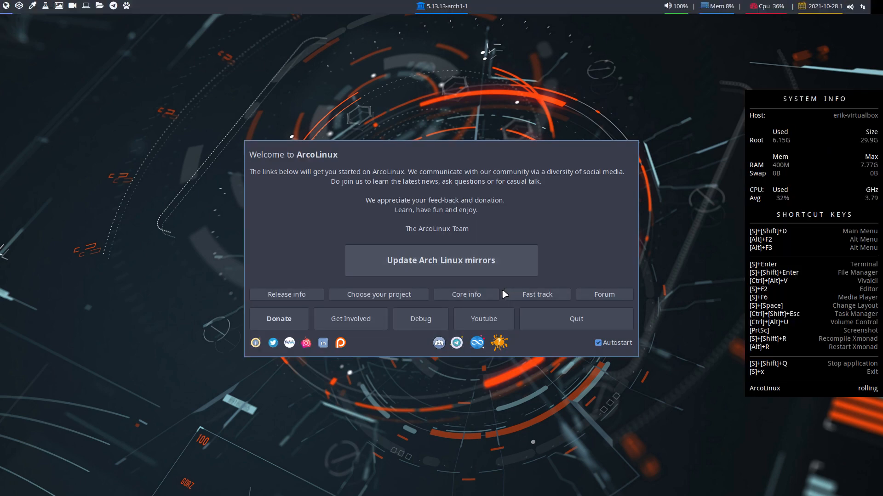
{"action": "left_click", "coordinate": [575, 319]}
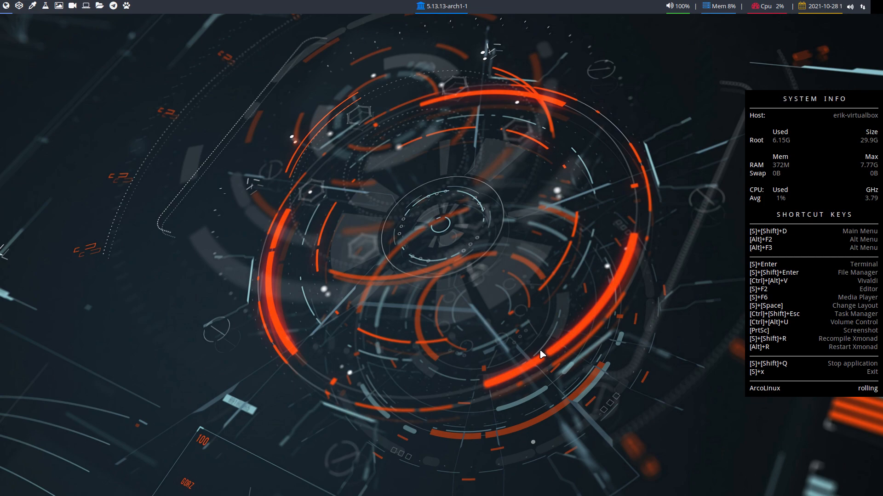
Open a second urxvt terminal and follow the 406-package upgrade download output
{"action": "key", "text": "Super+Return"}
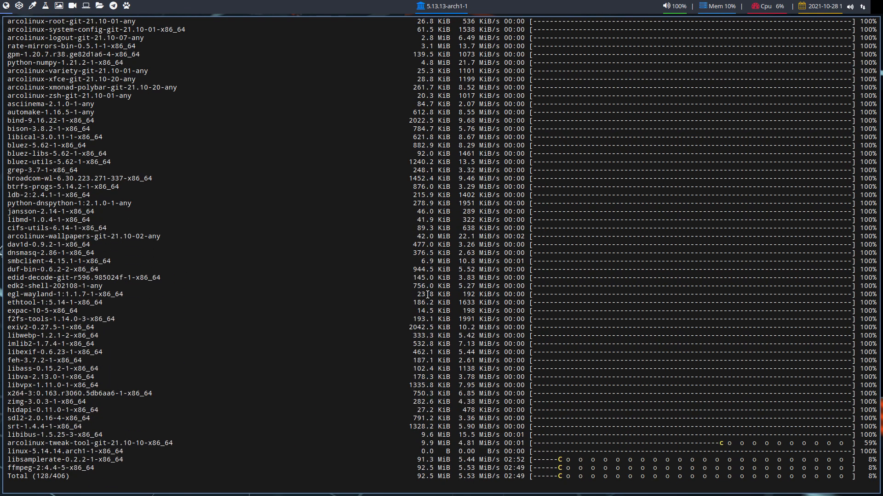
{"action": "scroll", "scroll_direction": "down", "scroll_amount": 3}
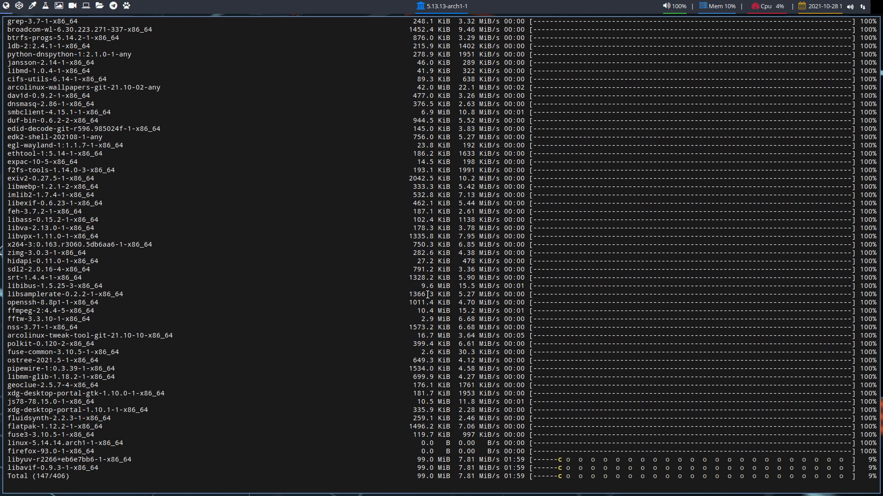
{"action": "scroll", "scroll_direction": "down", "scroll_amount": 3}
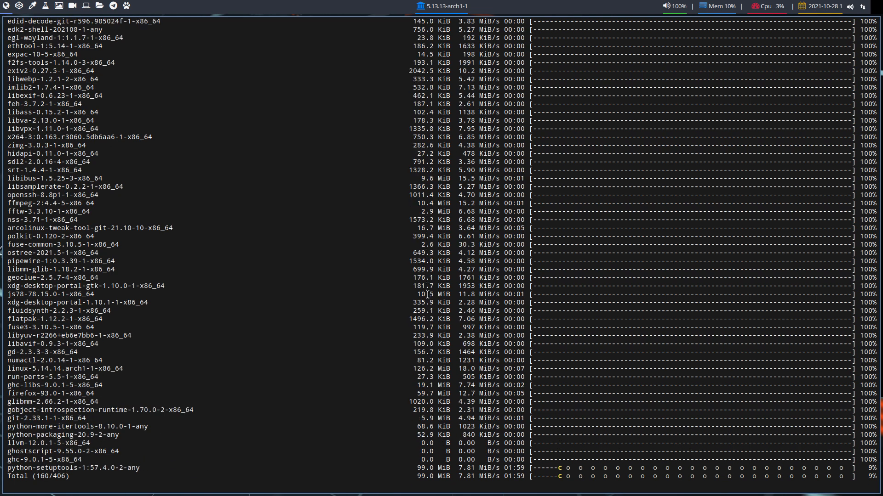
{"action": "scroll", "scroll_direction": "down", "scroll_amount": 3}
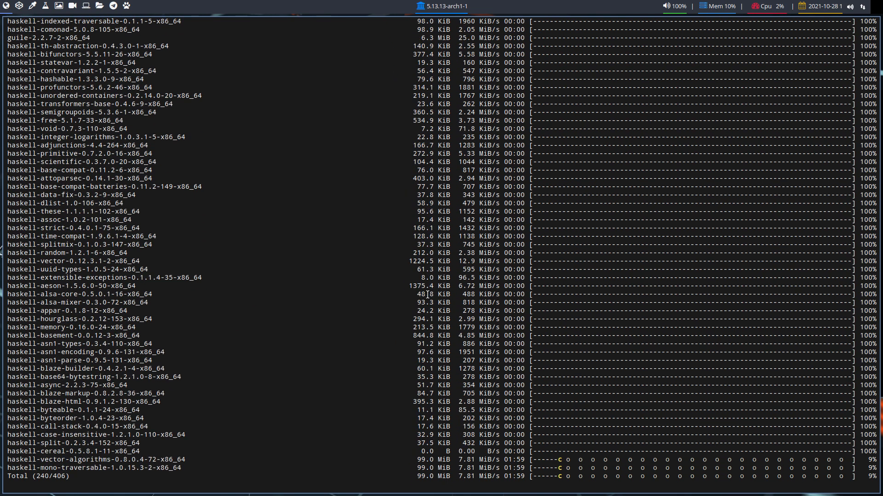
{"action": "scroll", "scroll_direction": "down", "scroll_amount": 3}
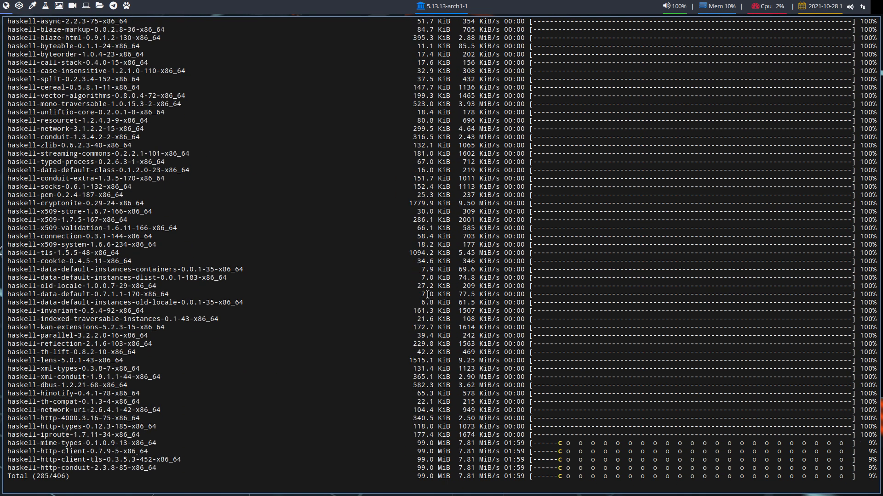
{"action": "scroll", "scroll_direction": "down", "scroll_amount": 3}
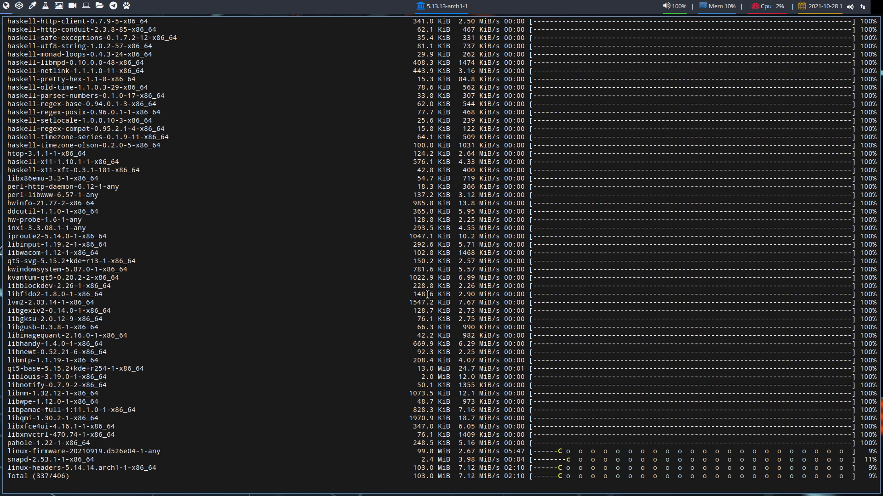
{"action": "scroll", "scroll_direction": "down", "scroll_amount": 3}
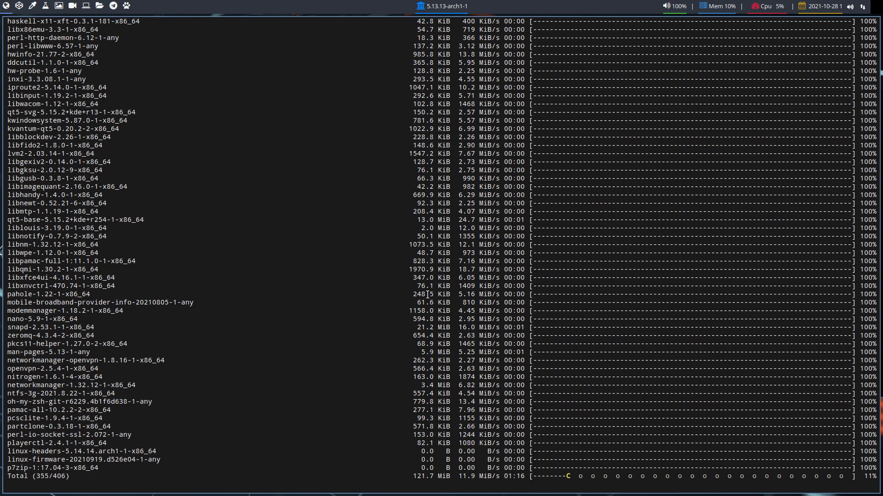
{"action": "scroll", "scroll_direction": "down", "scroll_amount": 3}
{"action": "type", "text": "sudo pacman -S"}
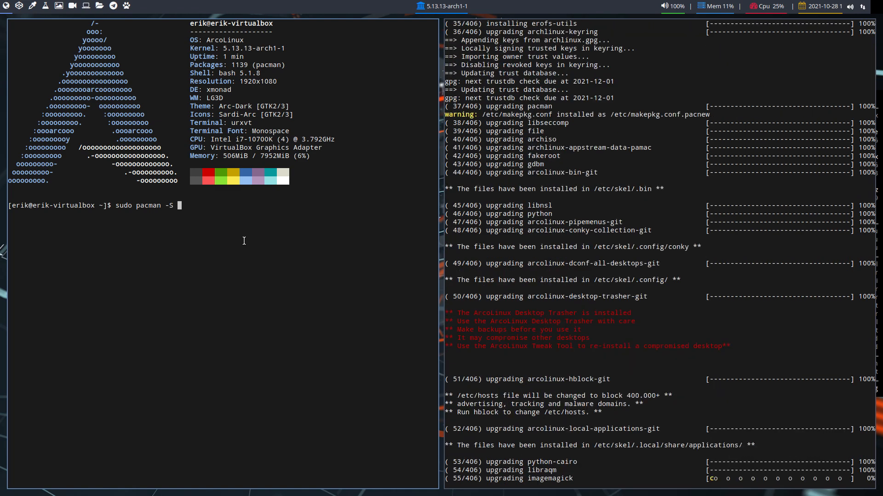
Run sudo pacman -S archlinux-keyring beside the ongoing upgrade
{"action": "type", "text": "archlinux-"}
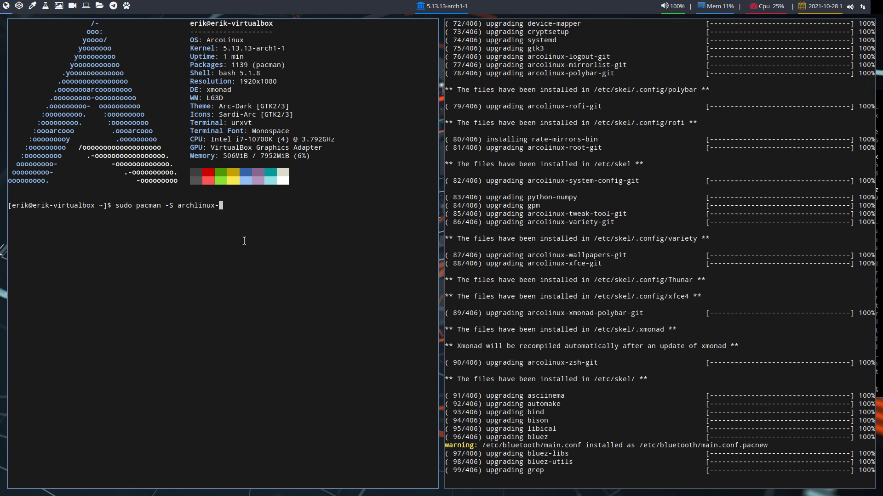
{"action": "type", "text": "keyring"}
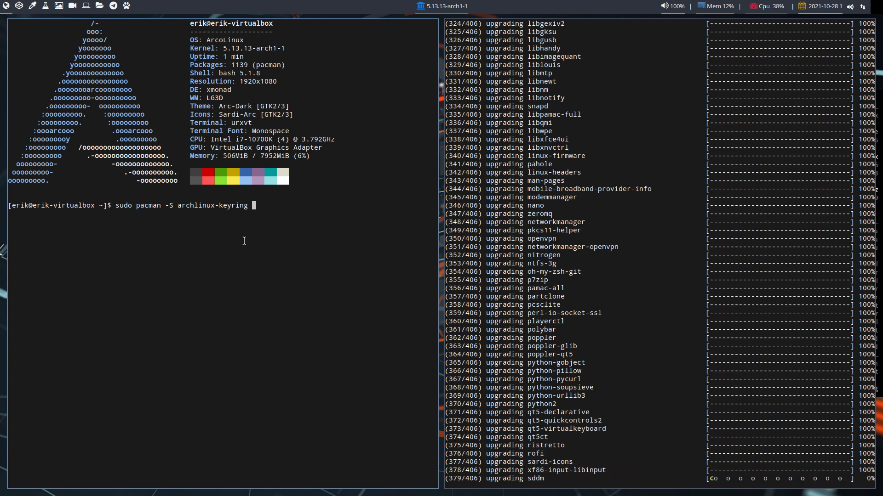
{"action": "key", "text": "Return"}
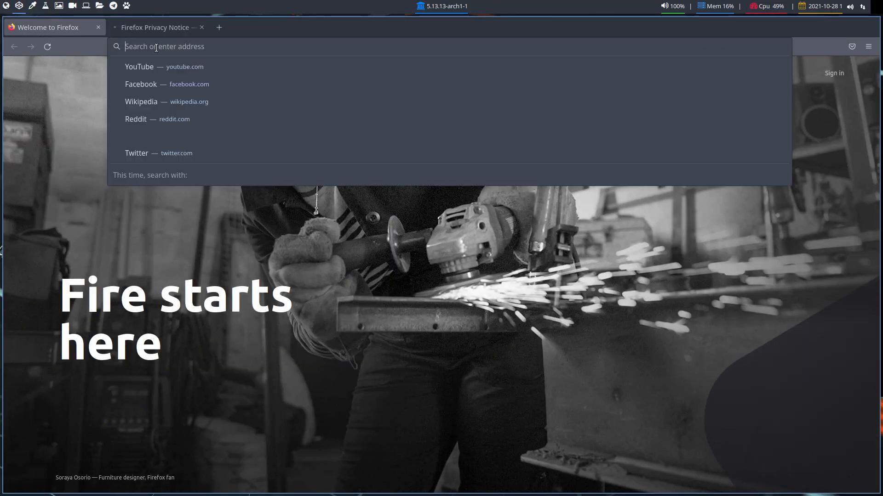
Search Google for arch linux web of trust and view the Master Signing Keys table
{"action": "type", "text": "arch lin"}
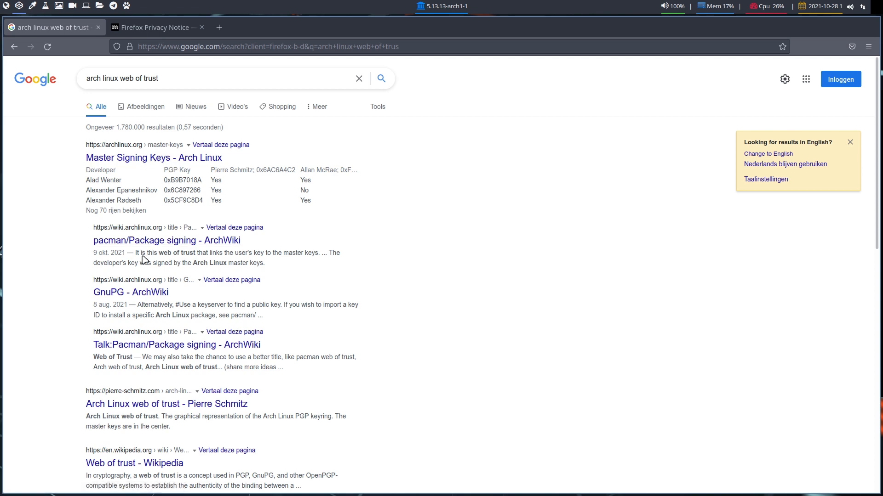
{"action": "left_click", "coordinate": [153, 157]}
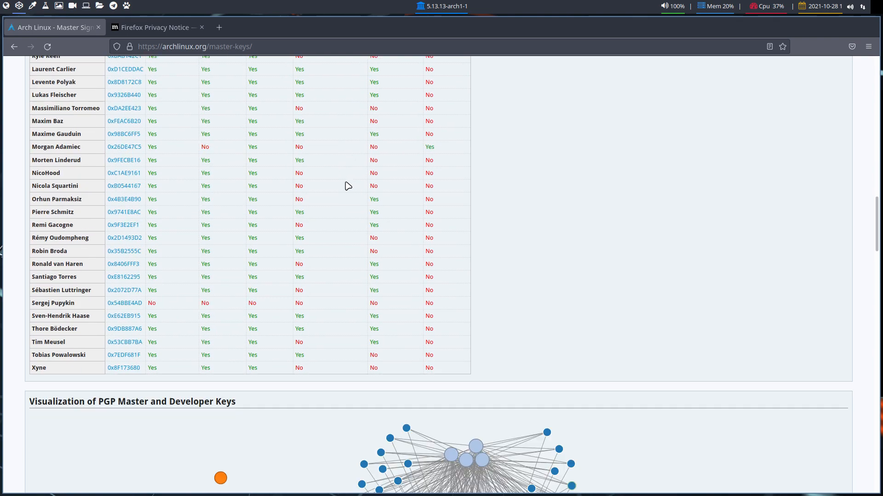
{"action": "scroll", "scroll_direction": "down", "scroll_amount": 3}
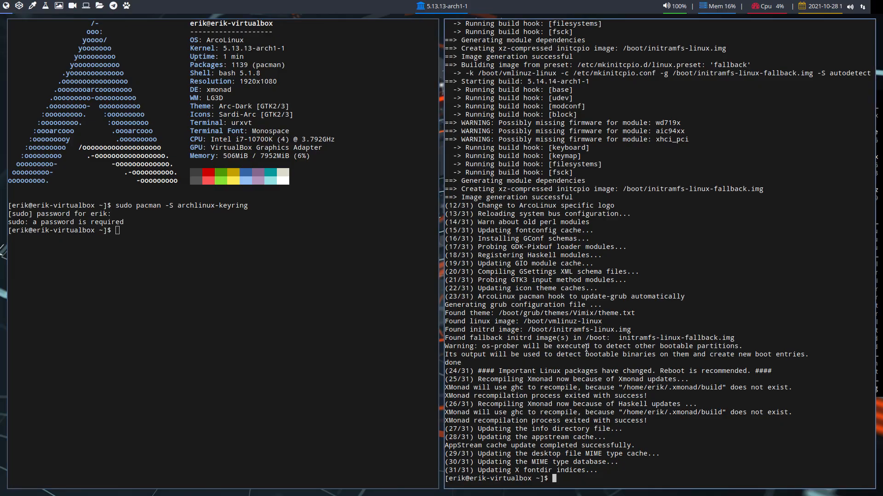
Review the completed pacman upgrade log around the skel output before rebooting the VM
{"action": "type", "text": "skel"}
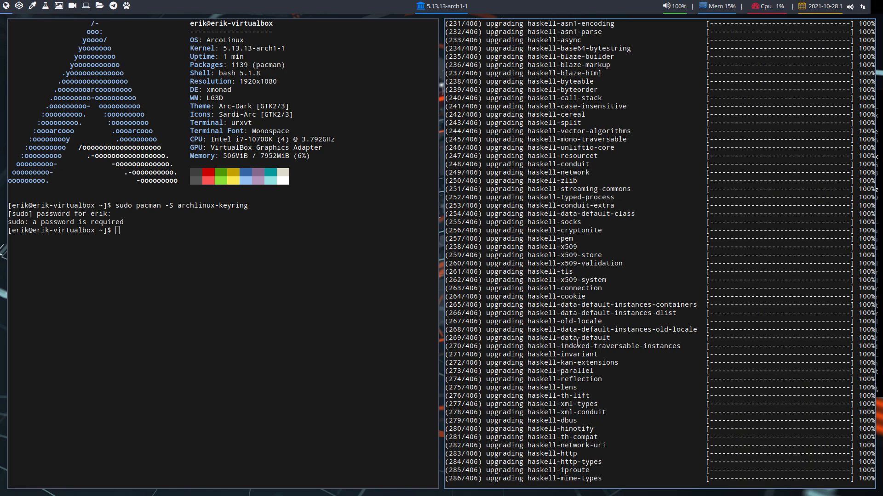
{"action": "scroll", "scroll_direction": "down", "scroll_amount": 3}
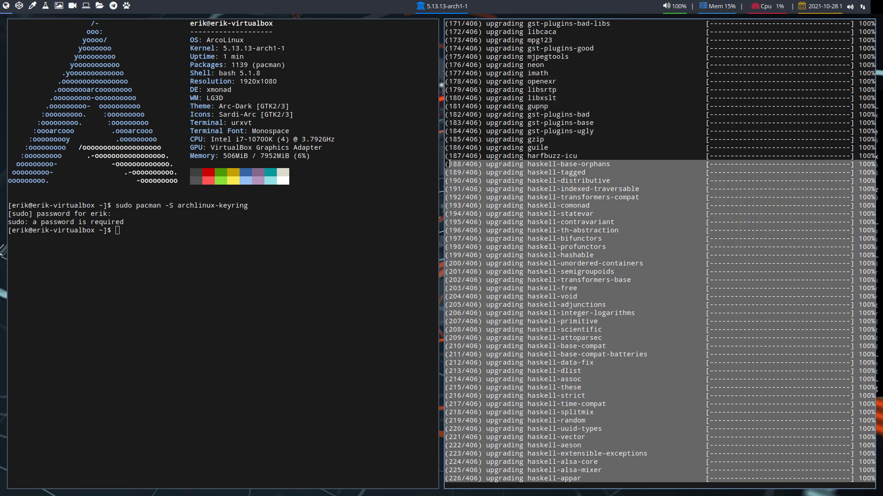
{"action": "scroll", "scroll_direction": "down", "scroll_amount": 3}
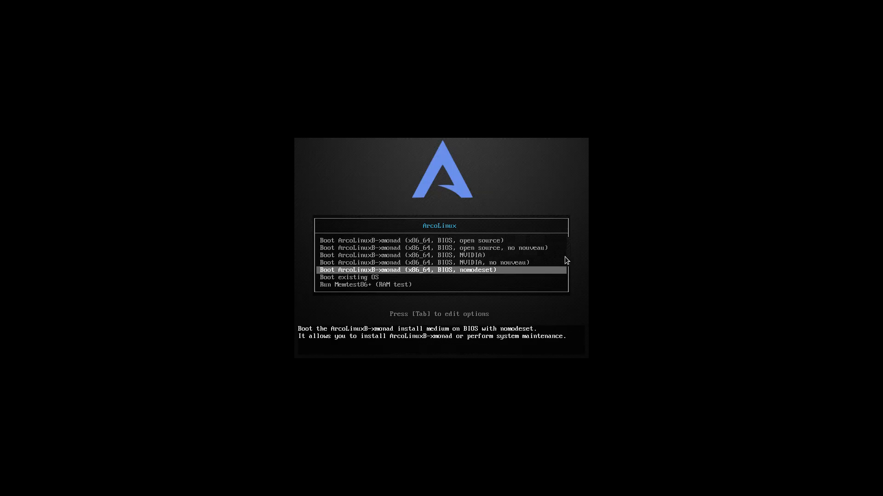
Boot the installed system entry from the ArcoLinux boot menu
{"action": "key", "text": "enter"}
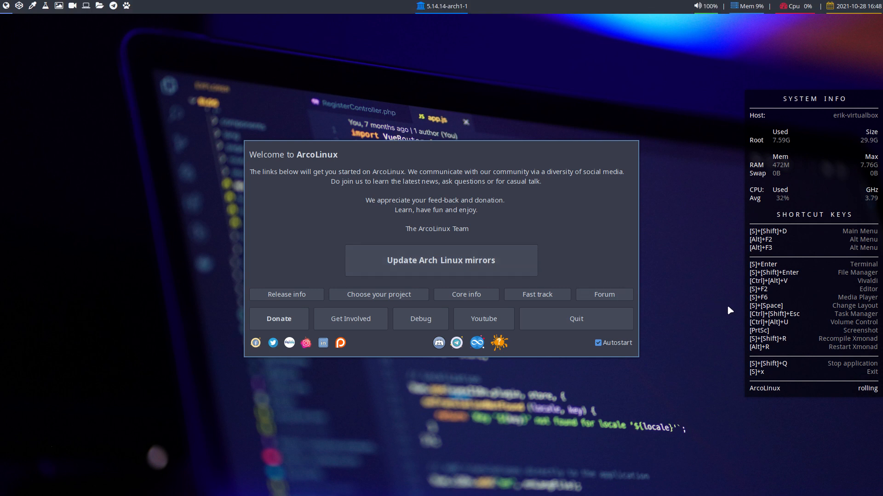
Untick Autostart so ArcoLinux Welcome no longer launches at login, then quit it
{"action": "left_click", "coordinate": [597, 343]}
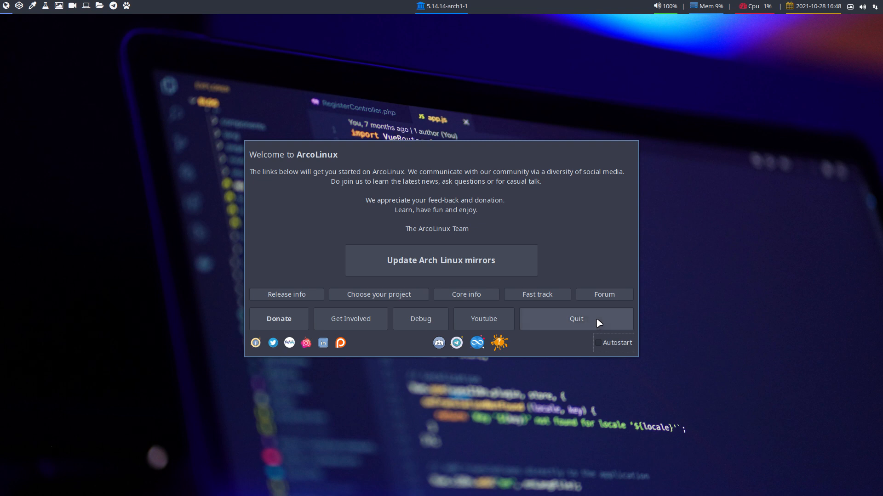
{"action": "left_click", "coordinate": [576, 319]}
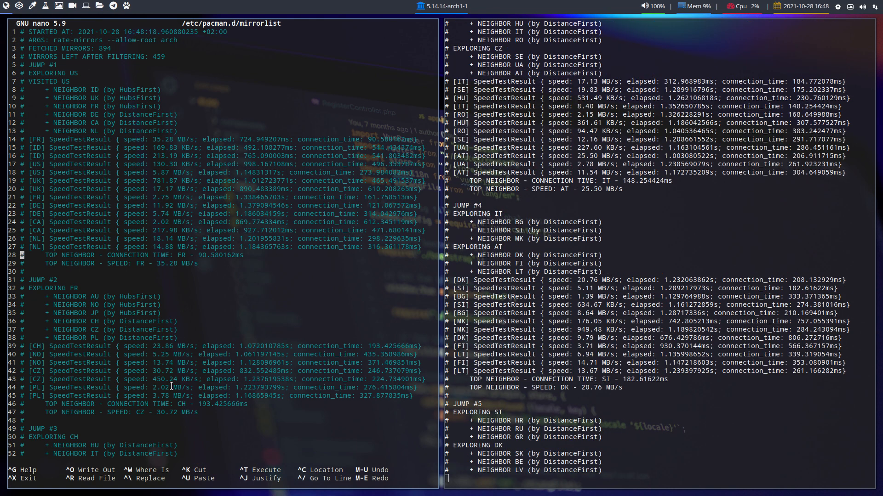
Scroll through the mirrorlist's speed-test results and server entries, rerun nmirrorlist and read again
{"action": "scroll", "scroll_direction": "down", "scroll_amount": 3}
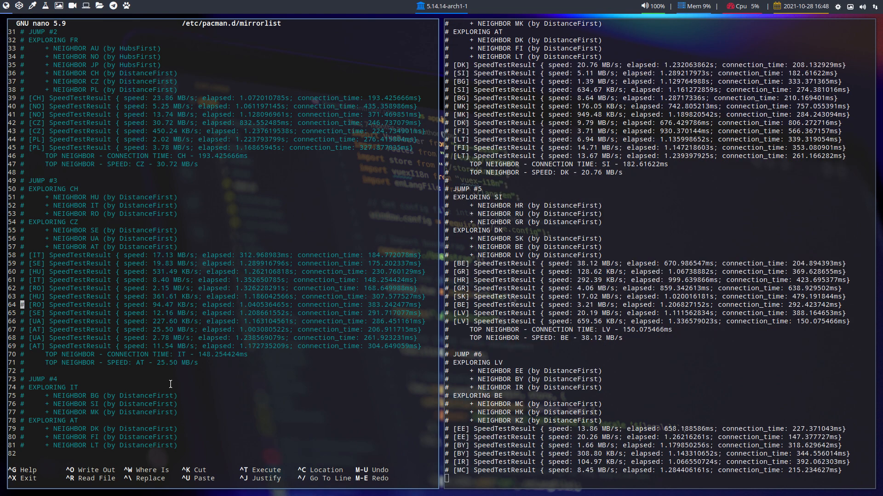
{"action": "scroll", "scroll_direction": "down", "scroll_amount": 3}
{"action": "type", "text": "nmirrorlist"}
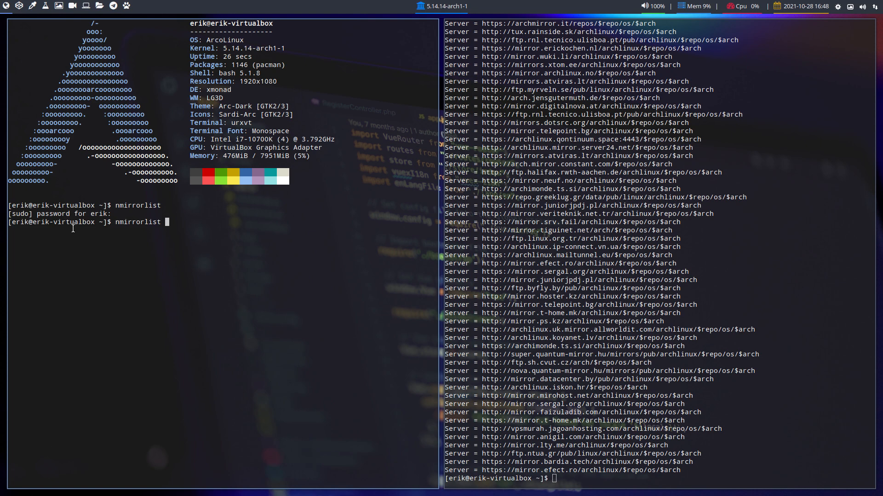
{"action": "key", "text": "Return"}
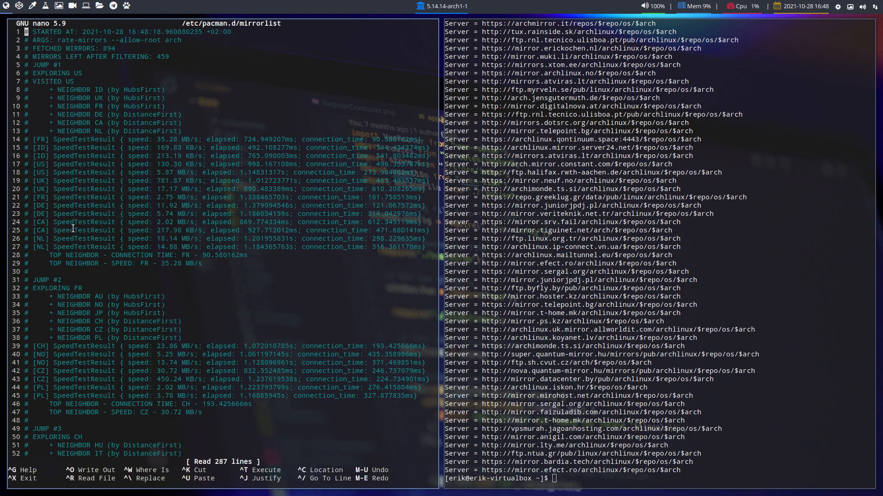
{"action": "scroll", "scroll_direction": "down", "scroll_amount": 3}
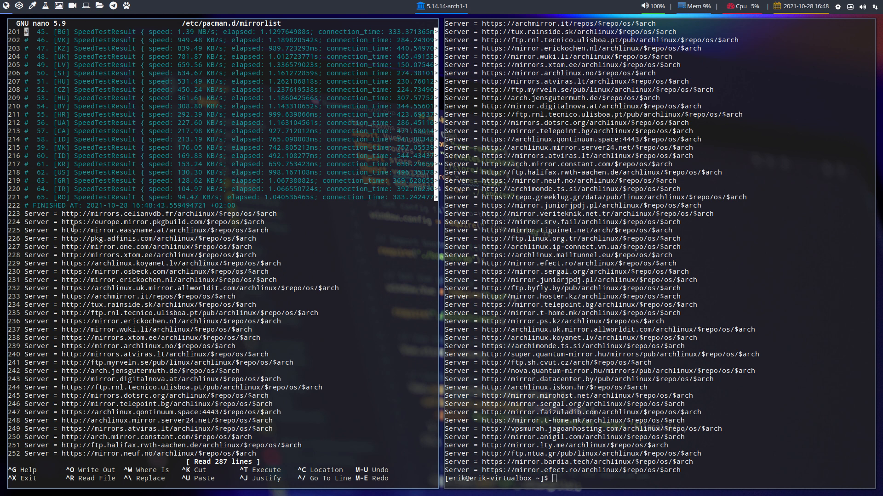
{"action": "mouse_move", "coordinate": [122, 274]}
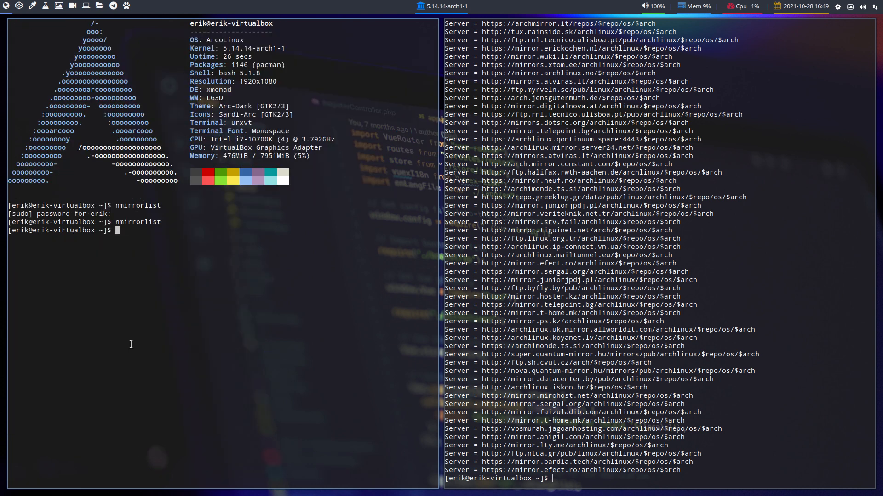
Run update and upall, both reporting nothing to do, and begin the xmonad command
{"action": "type", "text": "update"}
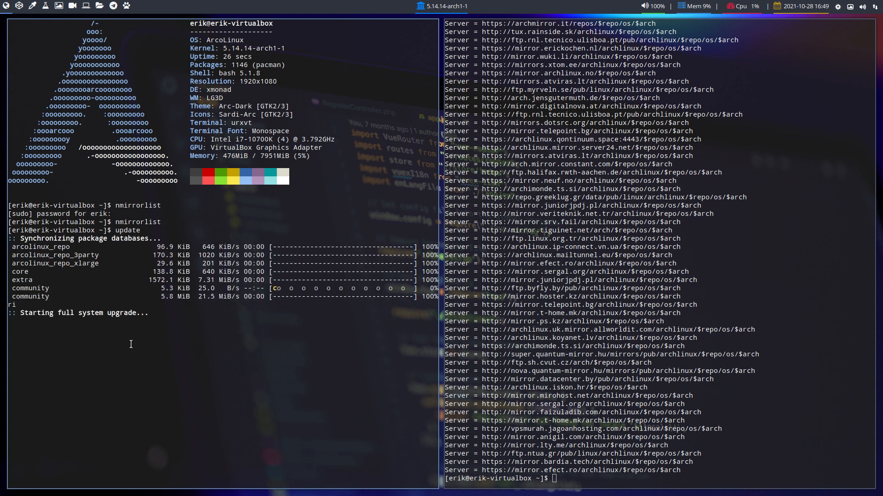
{"action": "type", "text": "eri"}
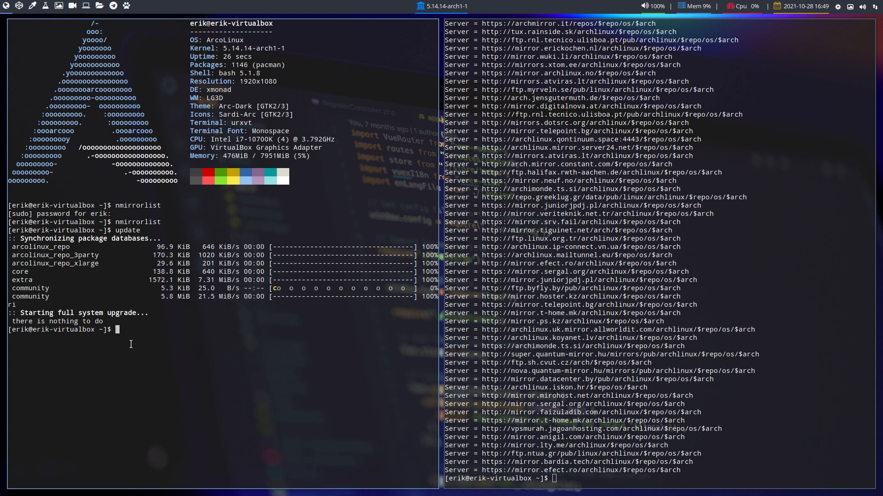
{"action": "type", "text": "upall"}
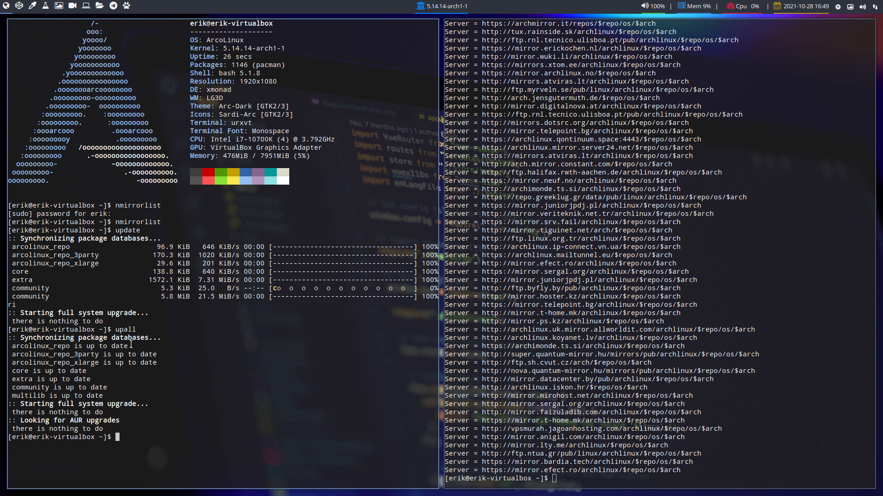
{"action": "type", "text": "xmonad --"}
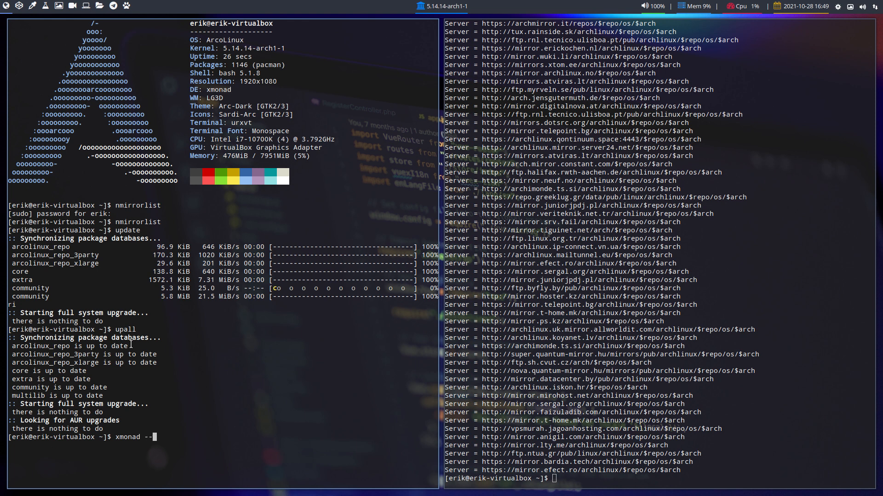
Run xmonad --help to list options, then xmonad --recompile, which exits successfully
{"action": "key", "text": "Return"}
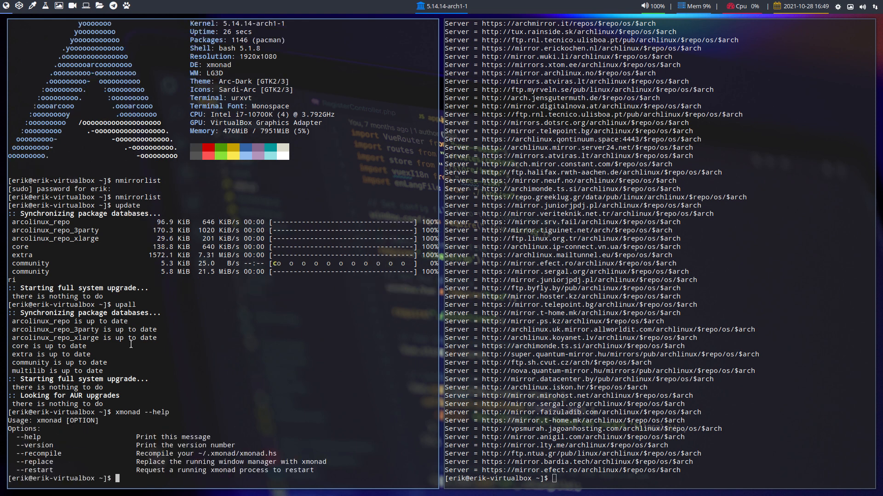
{"action": "type", "text": "xmonad --recompil"}
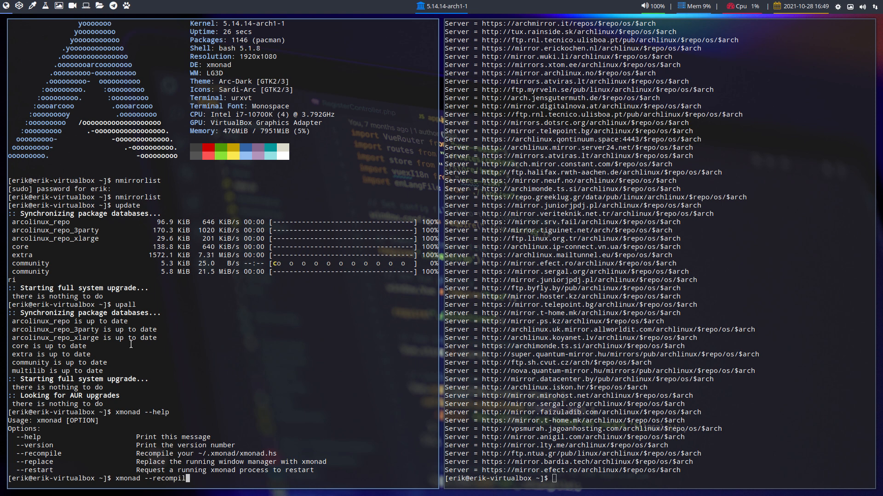
{"action": "key", "text": "Return"}
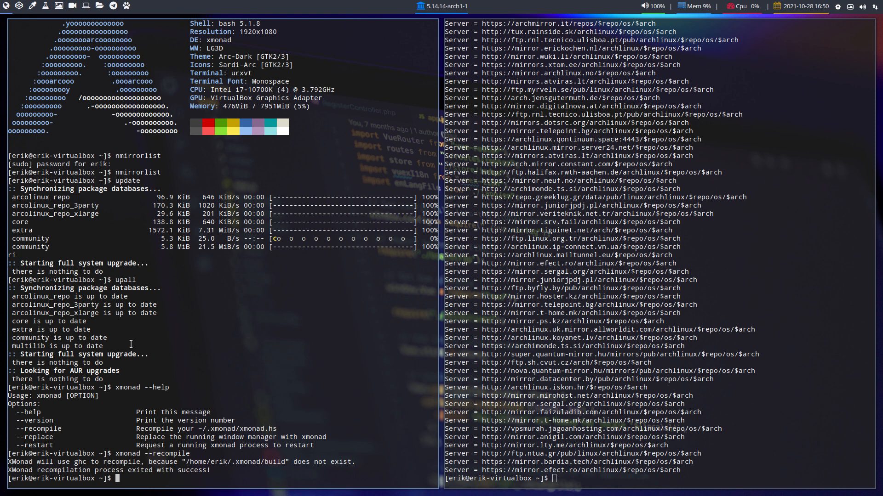
{"action": "mouse_move", "coordinate": [333, 309]}
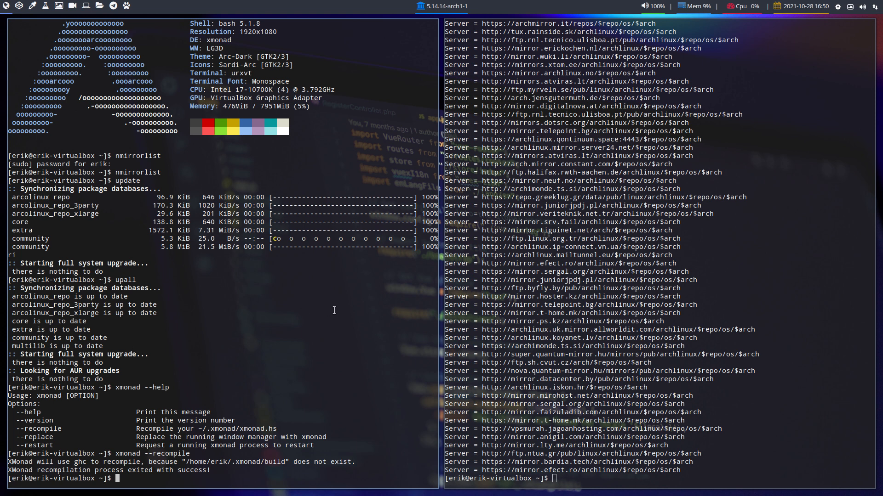